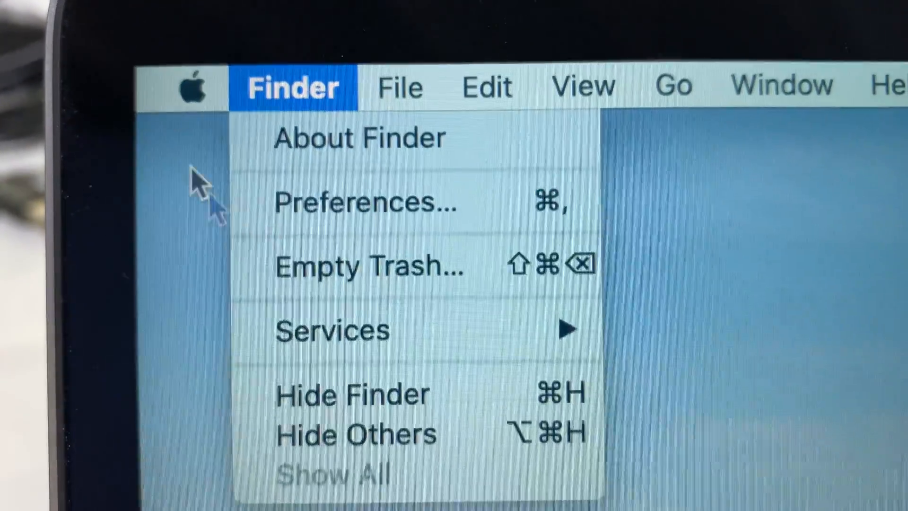
# - Shut down the Mac from the Apple menu and confirm Shut Down
pyautogui.click(193, 88)
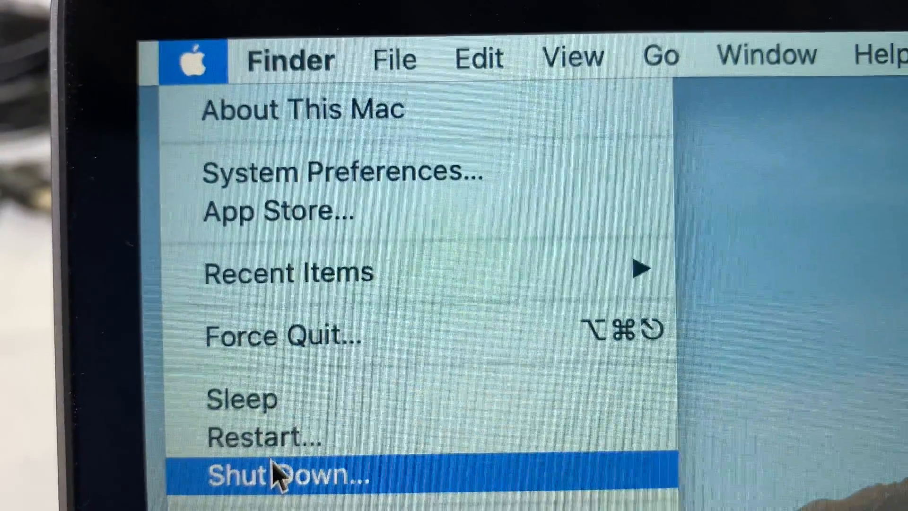
pyautogui.click(287, 480)
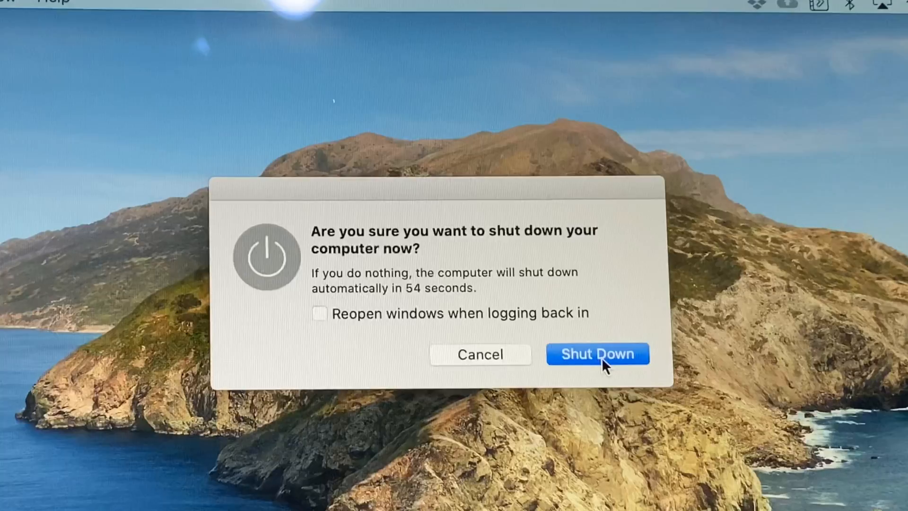
pyautogui.click(598, 353)
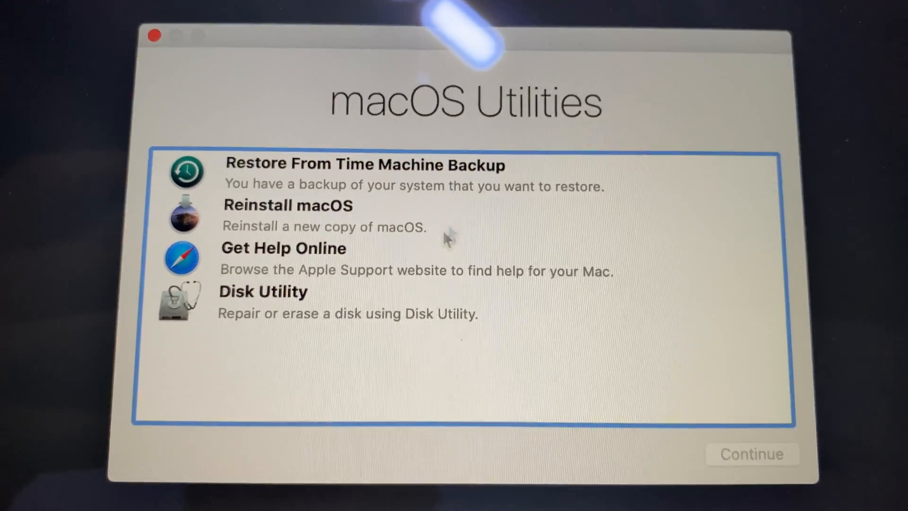
# - Choose Disk Utility from the macOS Utilities list in Recovery
pyautogui.click(291, 291)
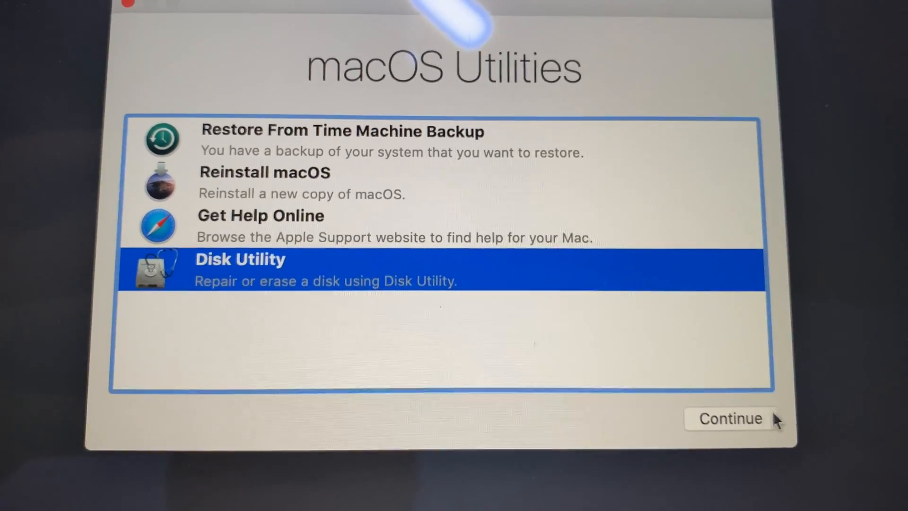
# - Launch Disk Utility showing the internal 121.02 GB APFS volume Untitled
pyautogui.click(731, 418)
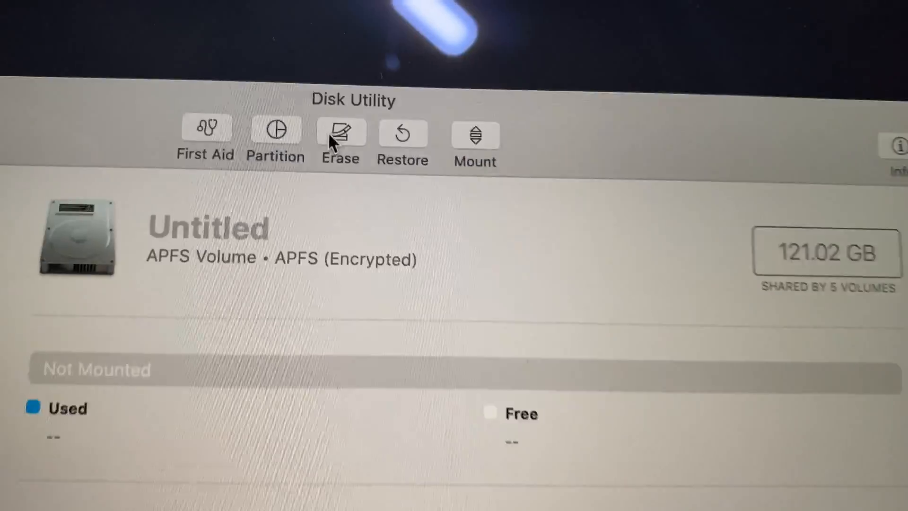
# - Erase the Untitled volume, keeping name Untitled and APFS format, until complete
pyautogui.click(341, 130)
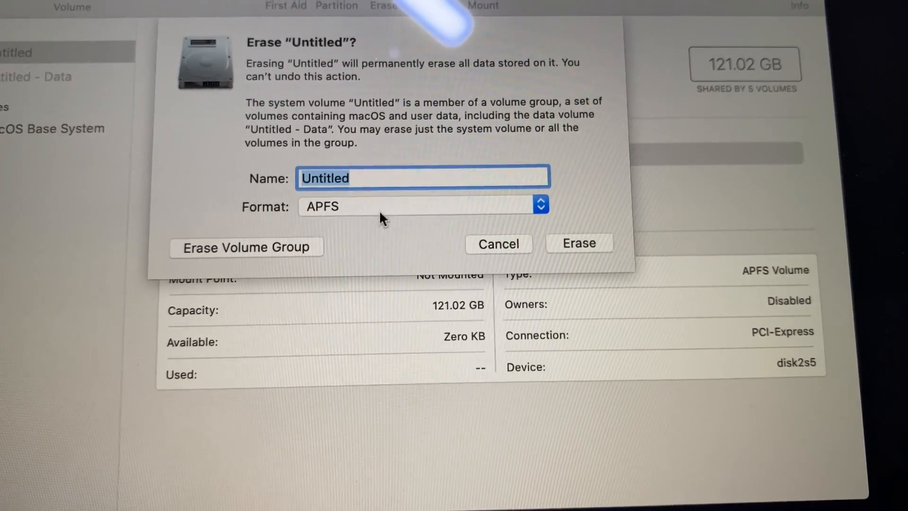
pyautogui.click(579, 243)
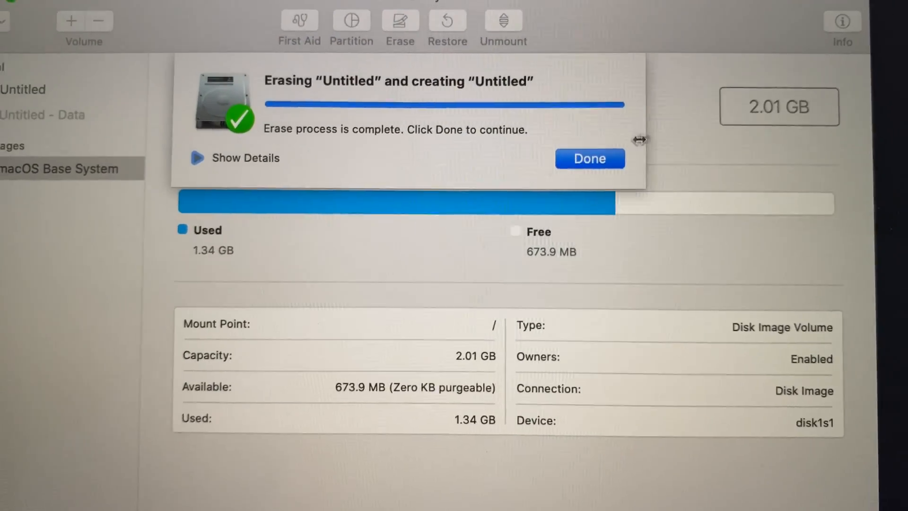
# - Dismiss the erase report and quit Disk Utility back to macOS Utilities
pyautogui.click(591, 159)
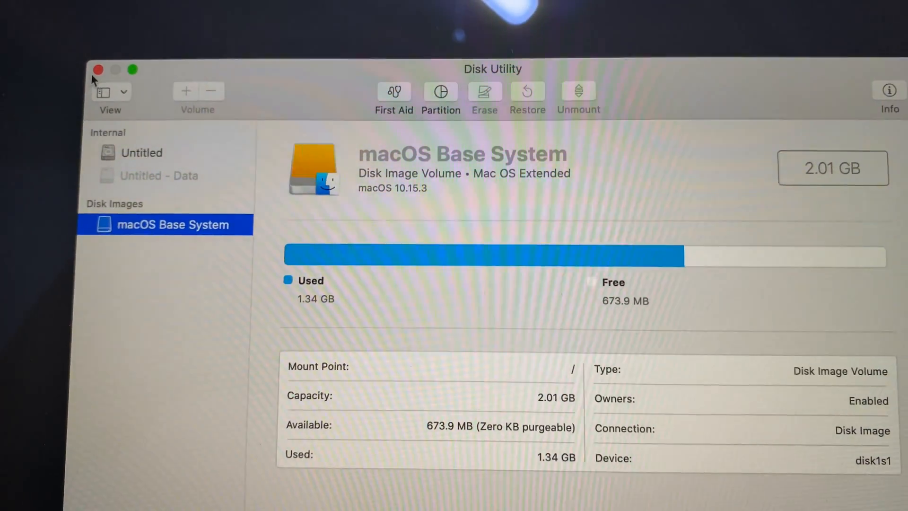
pyautogui.click(96, 70)
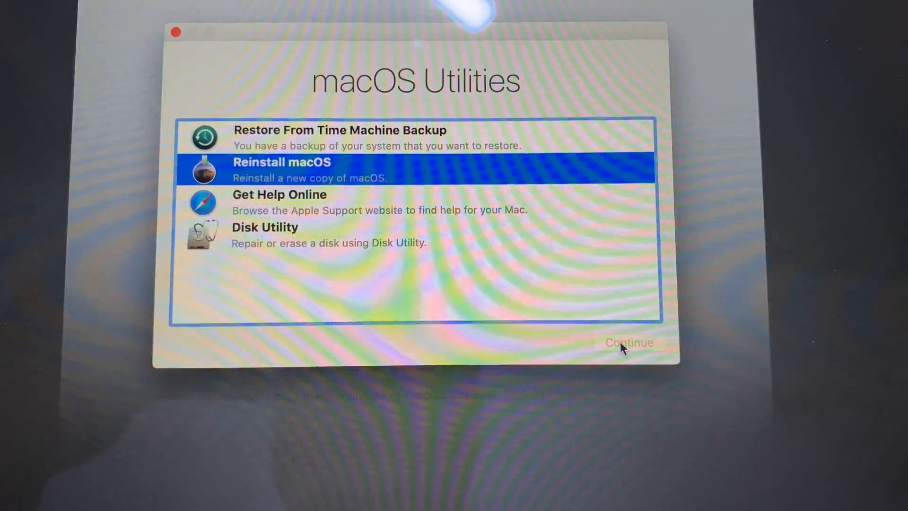
# - Start Reinstall macOS and proceed with the Catalina installer onto Untitled
pyautogui.click(629, 343)
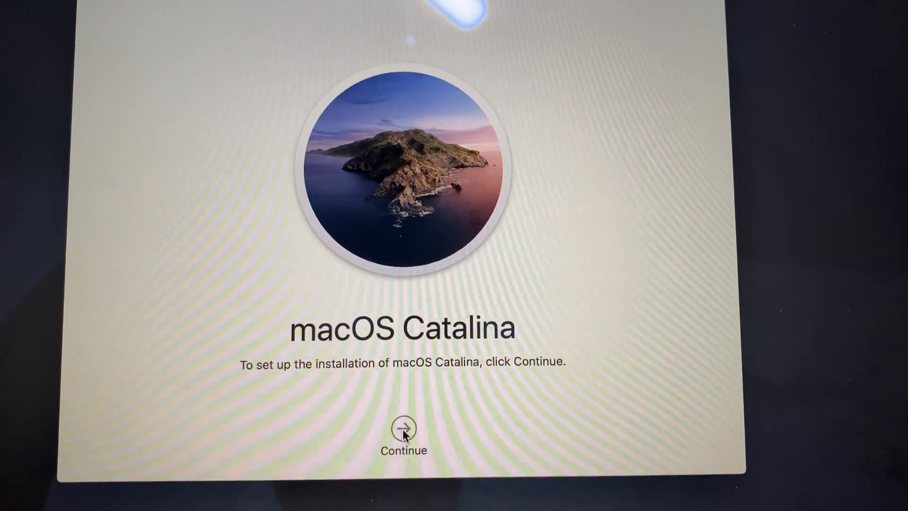
pyautogui.click(402, 432)
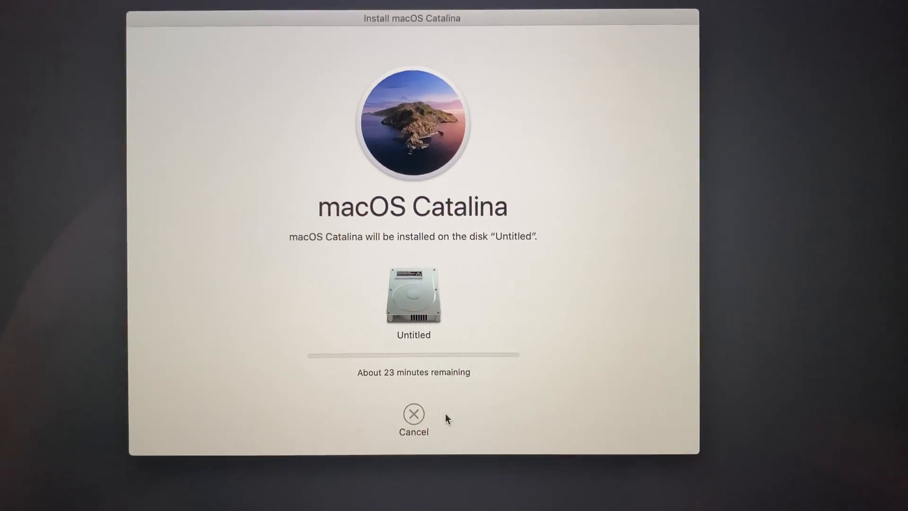